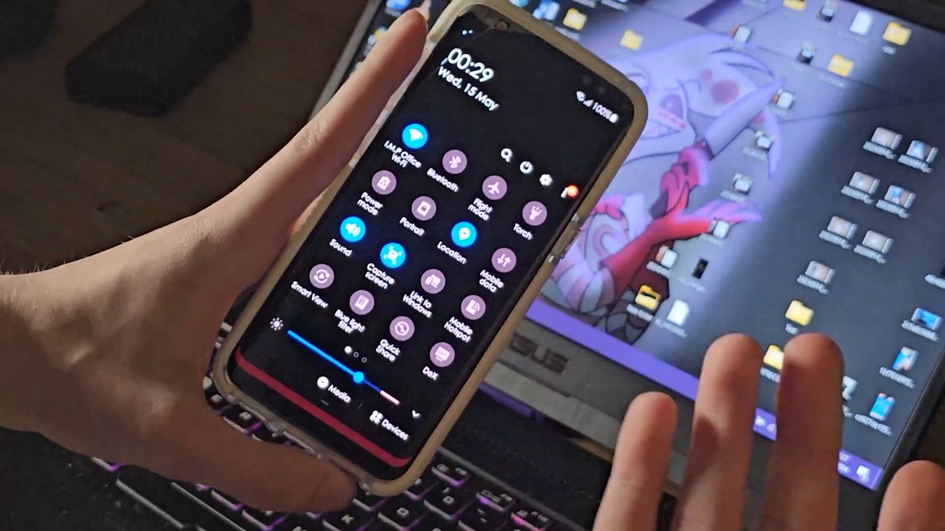
Dismiss the quick settings panel to reach the home screen.
left_click(390, 254)
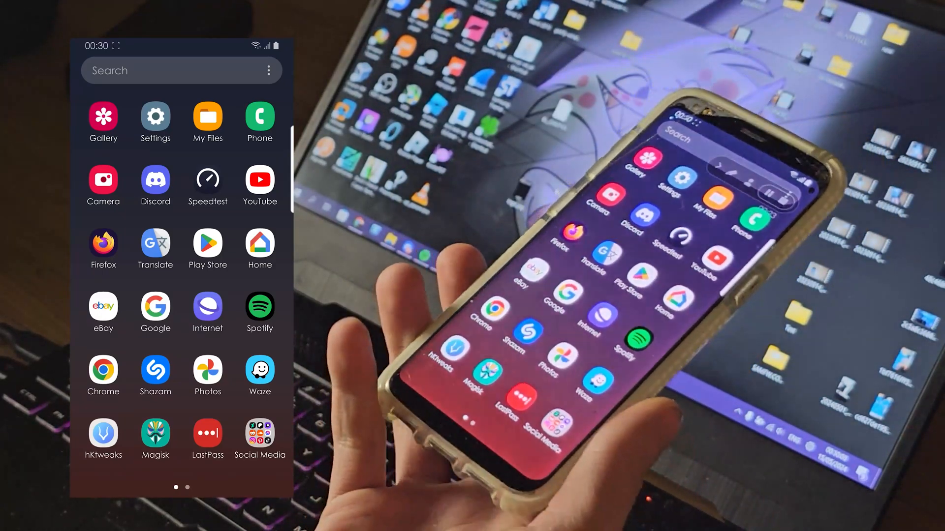
scroll("left", 3)
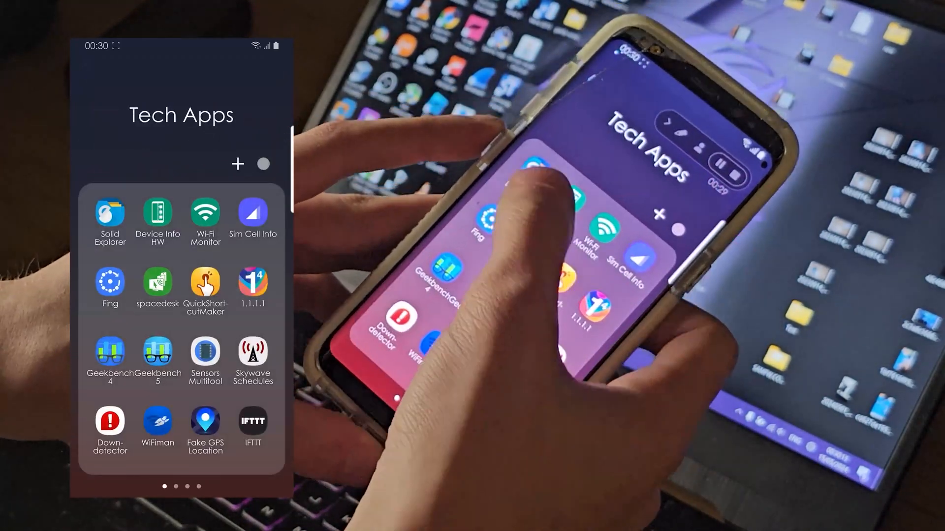
left_click(110, 216)
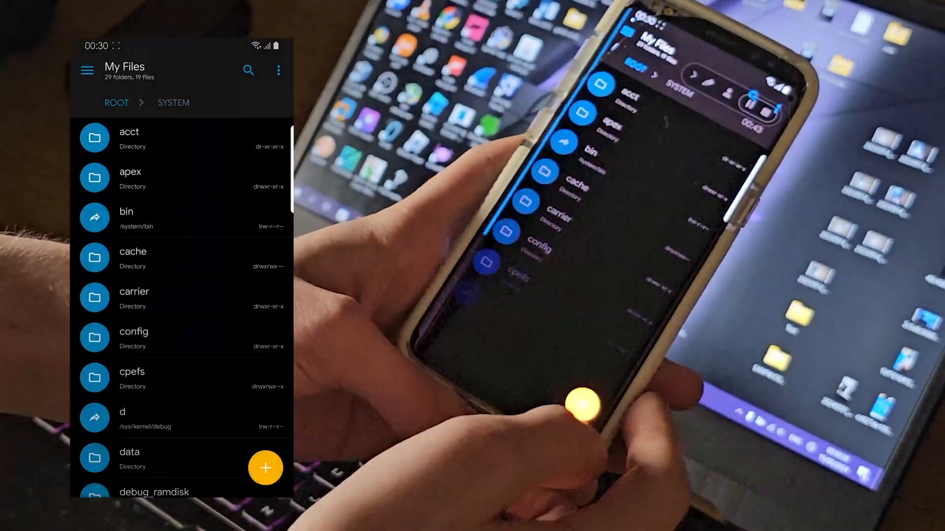
scroll("down", 3)
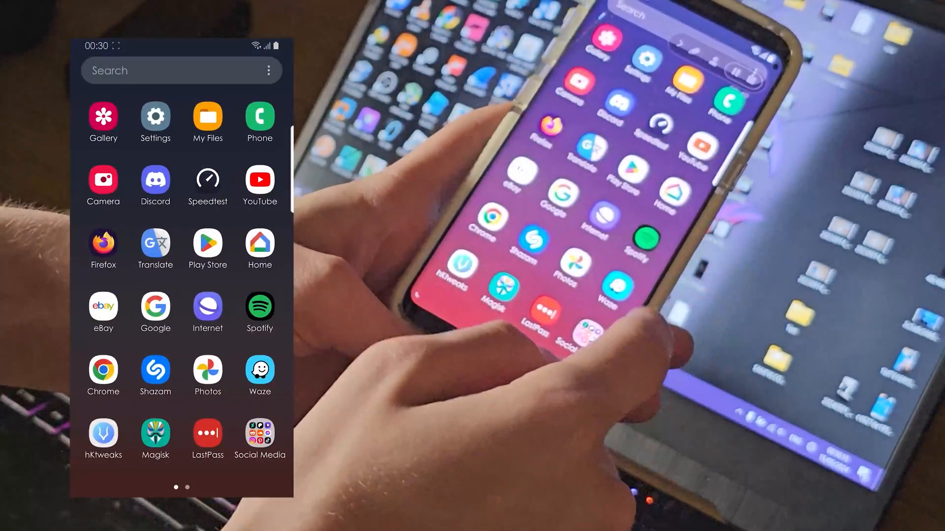
left_click(208, 119)
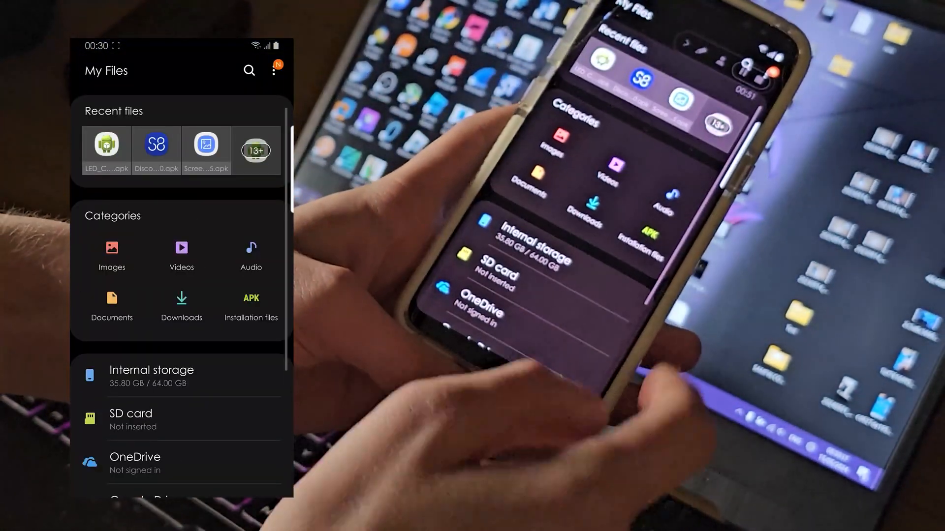
left_click(151, 375)
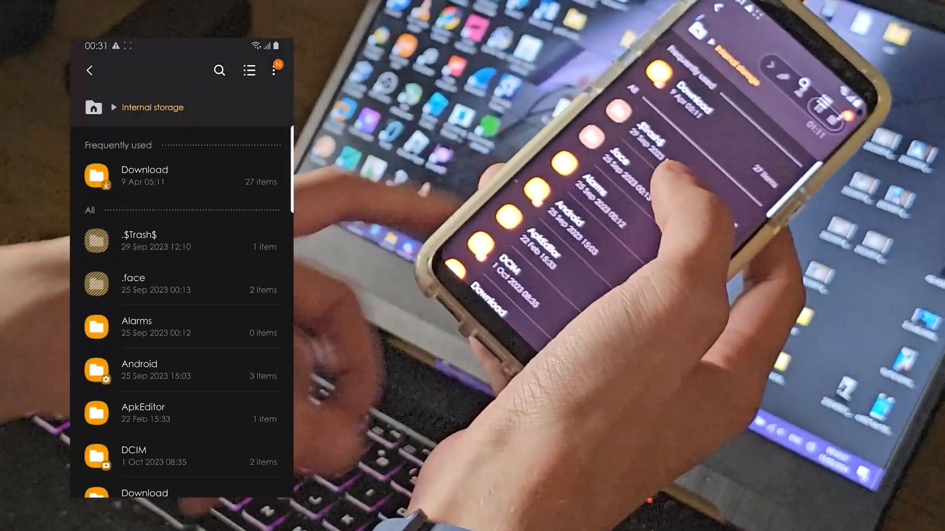
left_click(144, 176)
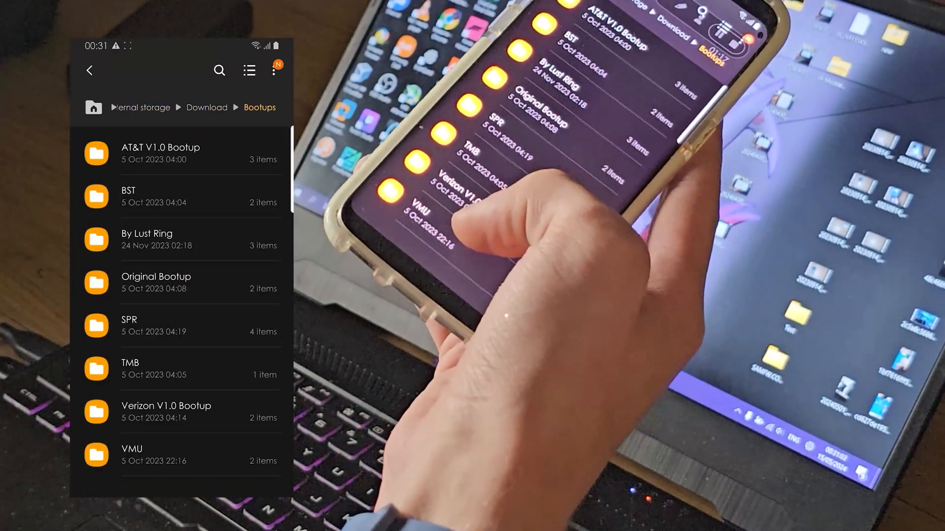
left_click(166, 411)
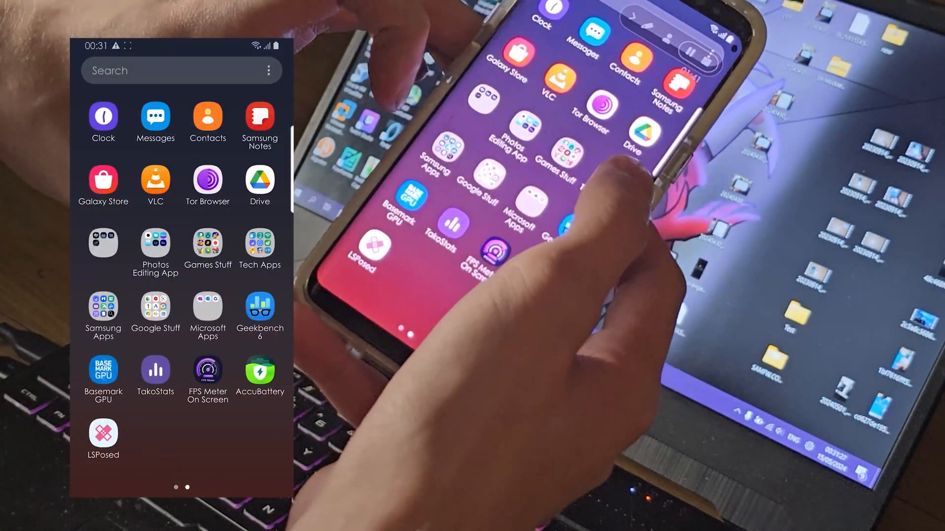
Launch Solid Explorer from the Tech Apps folder.
left_click(260, 247)
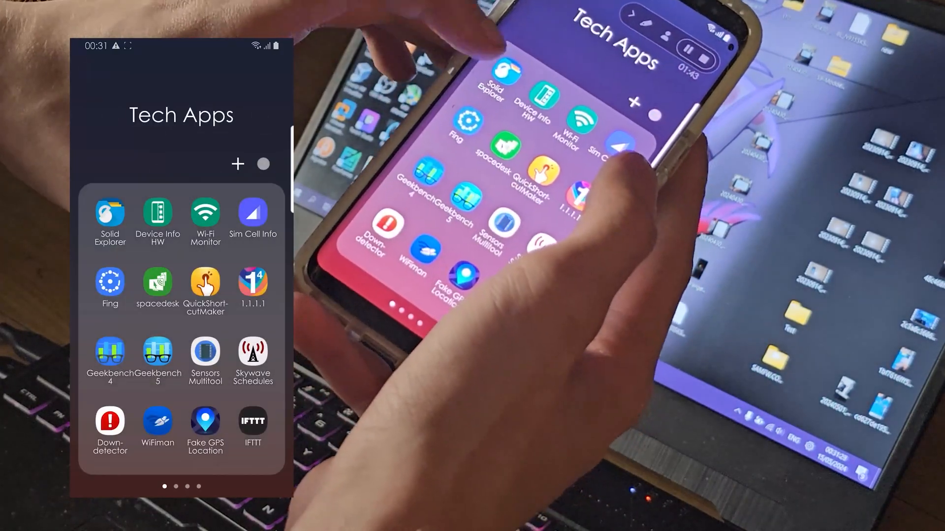
left_click(109, 219)
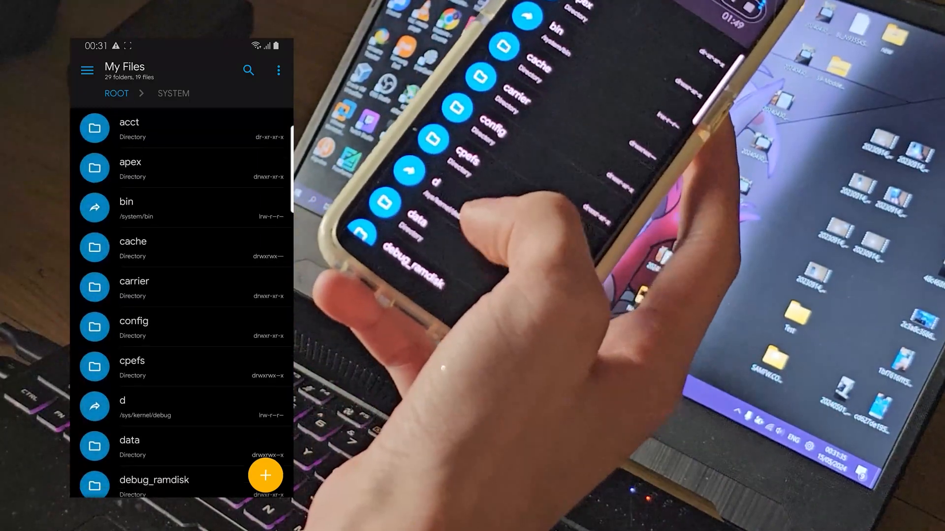
scroll("down", 3)
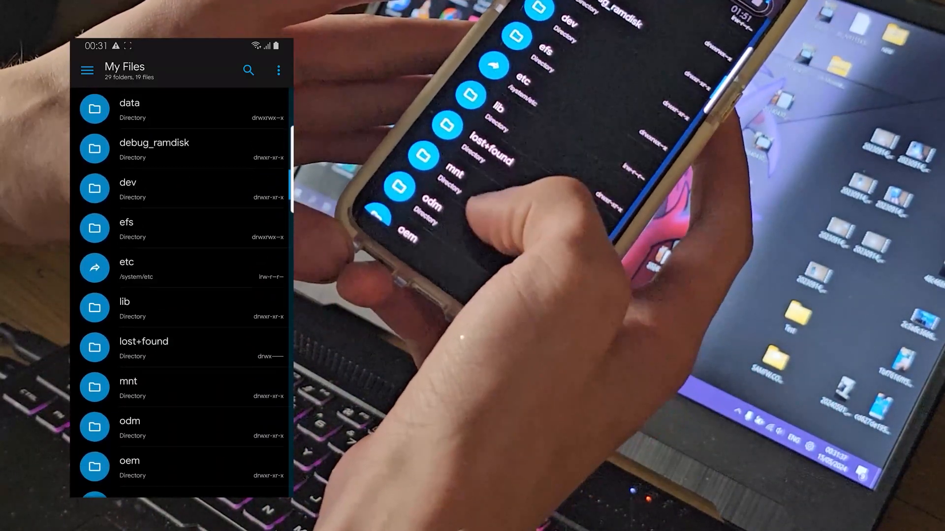
scroll("down", 3)
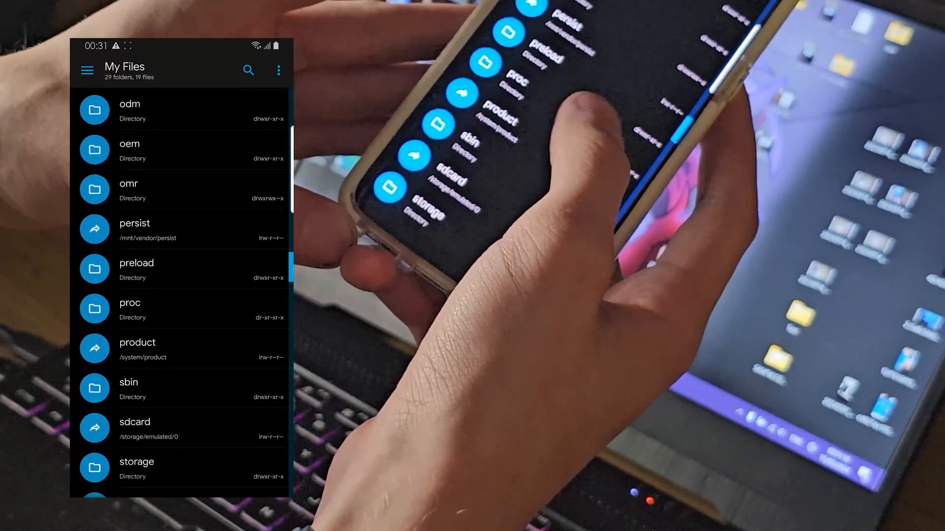
Browse from root storage into emulated internal memory and its Download folder.
left_click(136, 468)
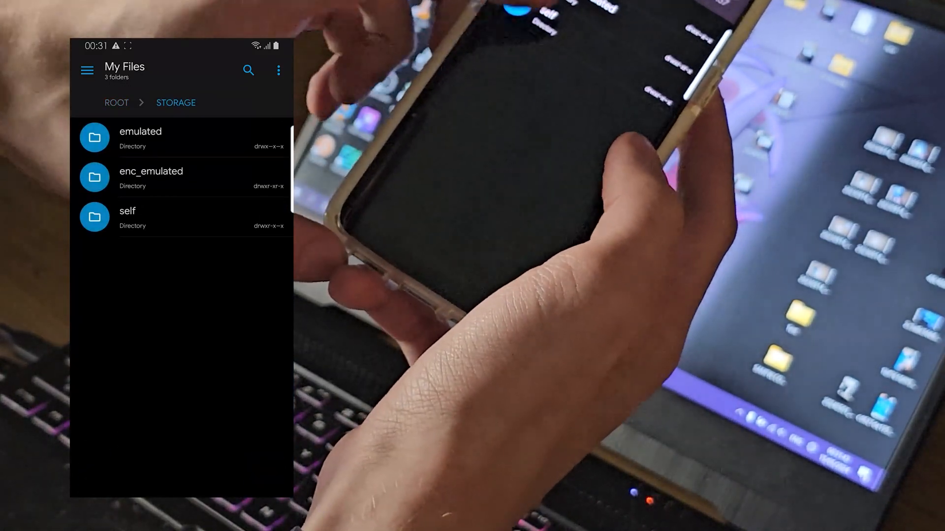
left_click(127, 216)
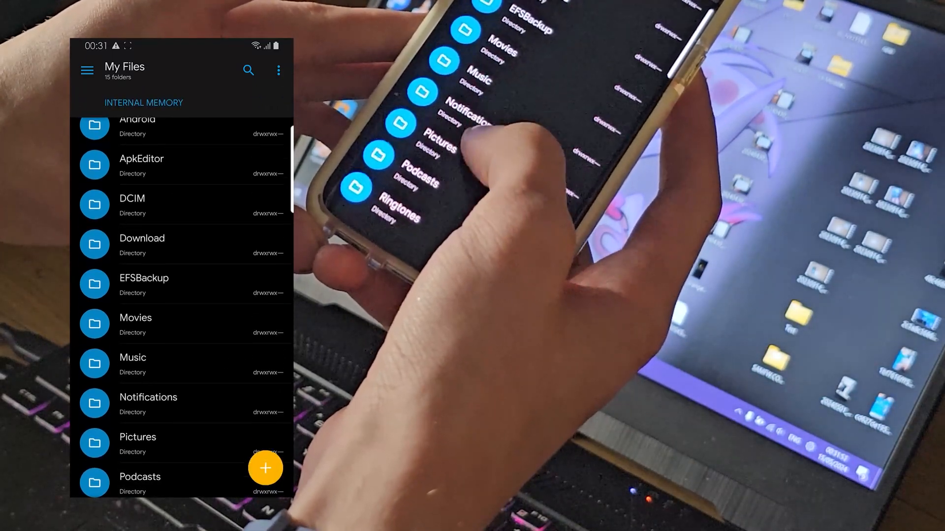
left_click(142, 244)
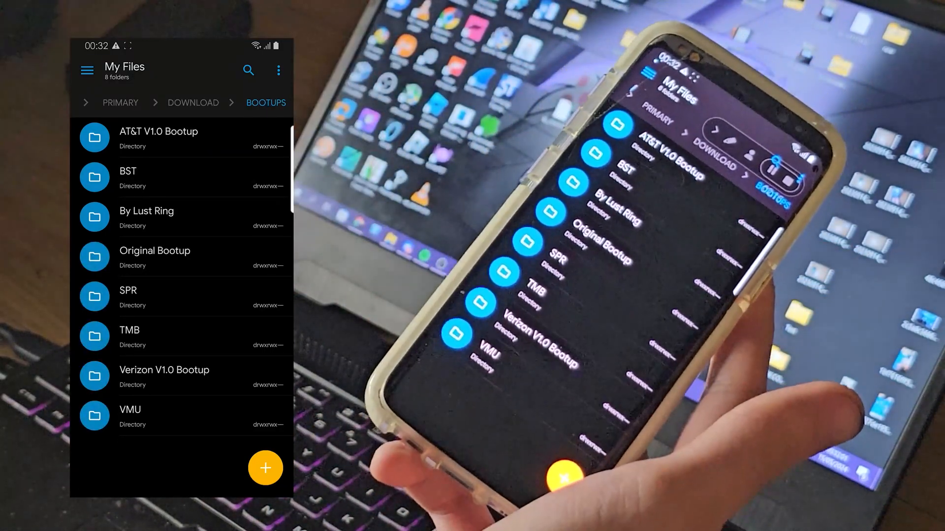
Copy the two .qmg boot animation files and head to the root system folder.
left_click(192, 102)
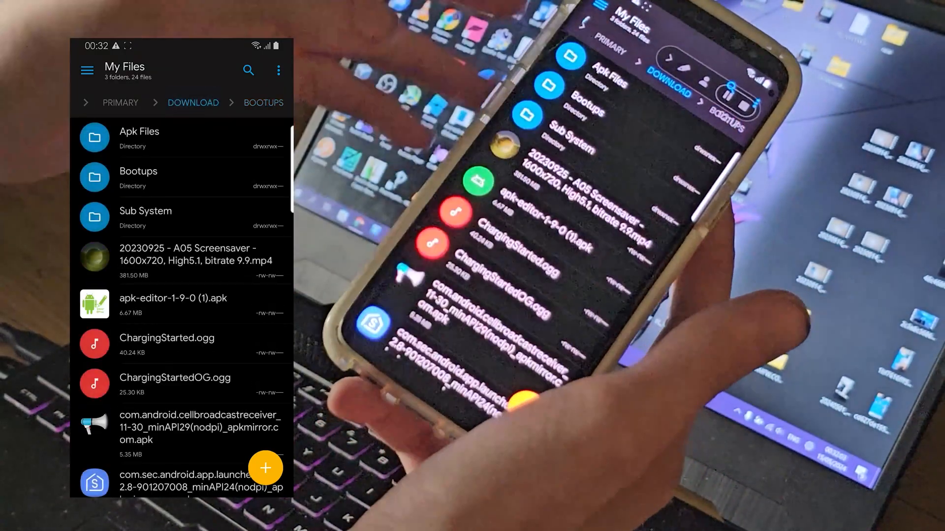
scroll("down", 3)
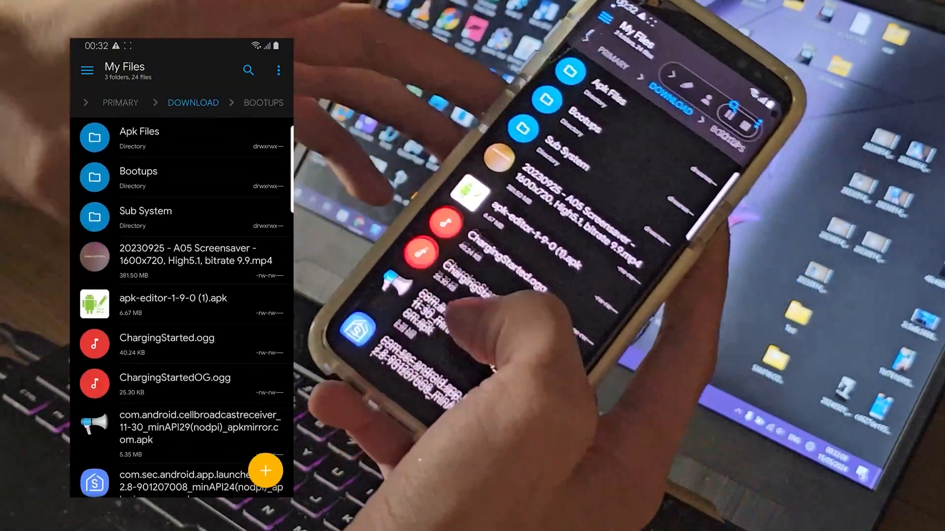
left_click(138, 176)
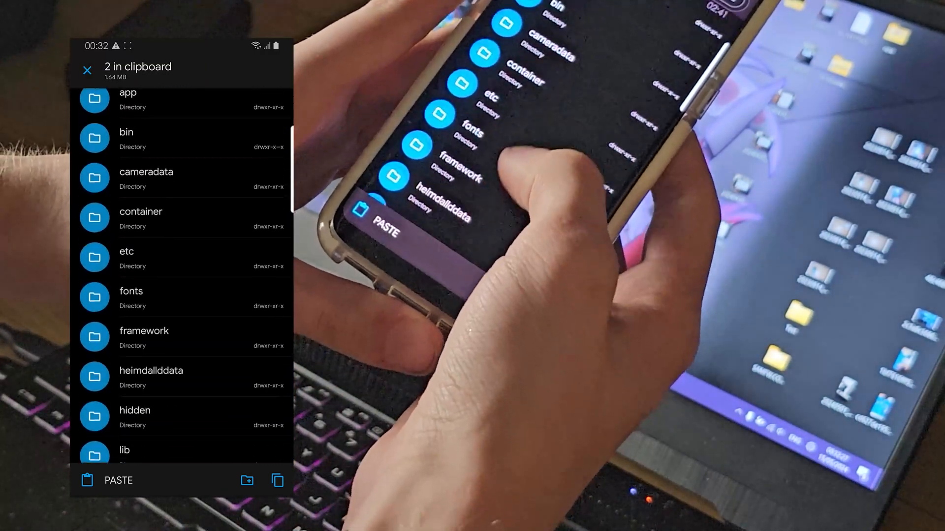
Scroll down the system folder to reach the media folder.
scroll("down", 3)
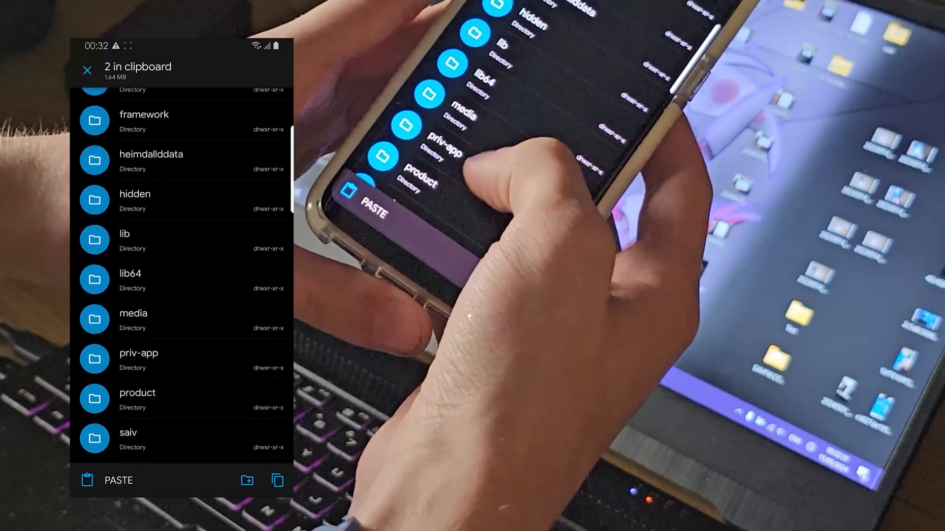
scroll("down", 3)
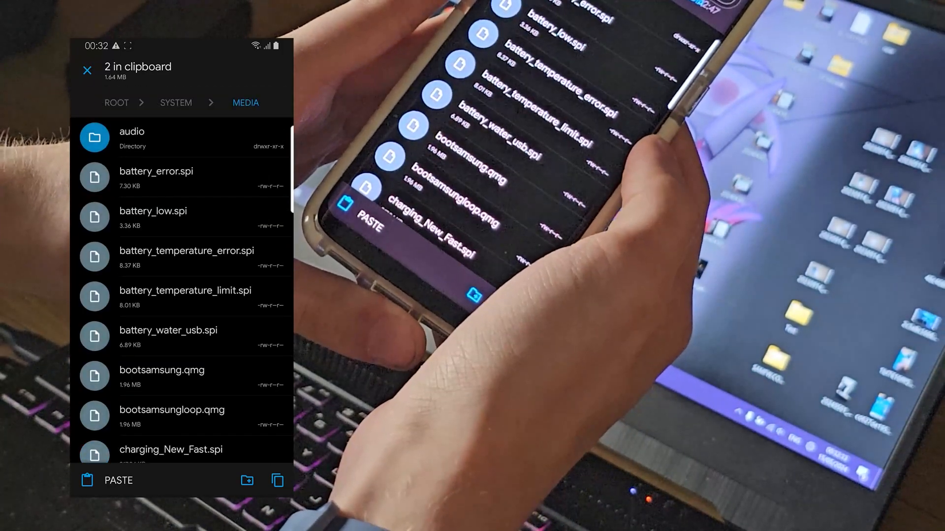
scroll("down", 3)
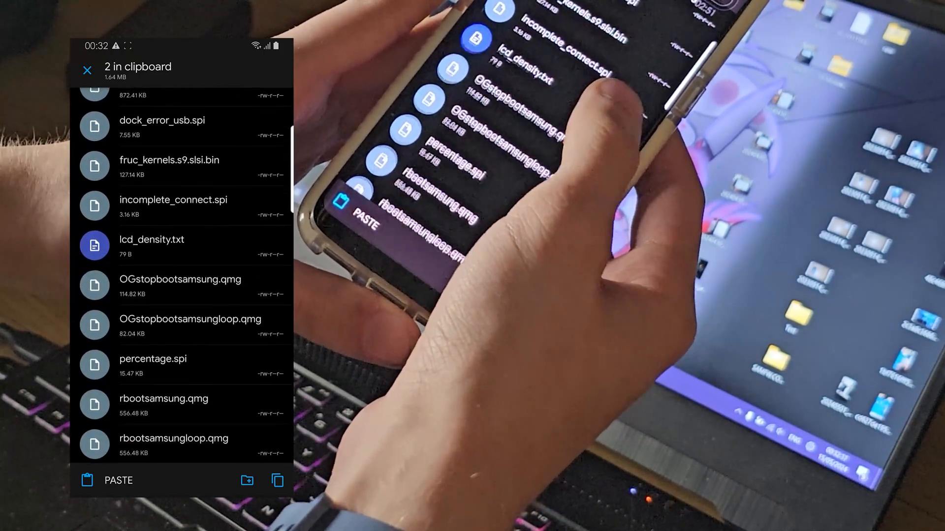
scroll("down", 3)
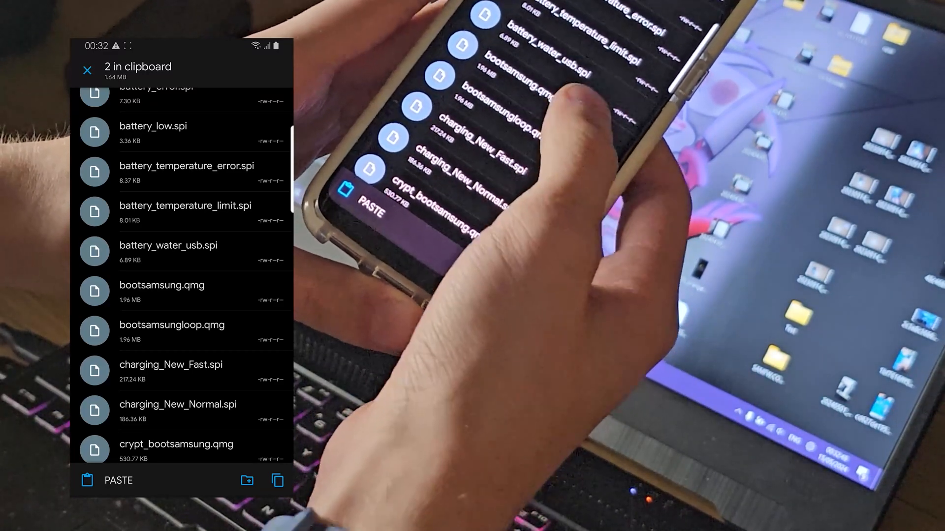
Paste both files into media, choosing New for every conflict to replace the originals.
left_click(109, 480)
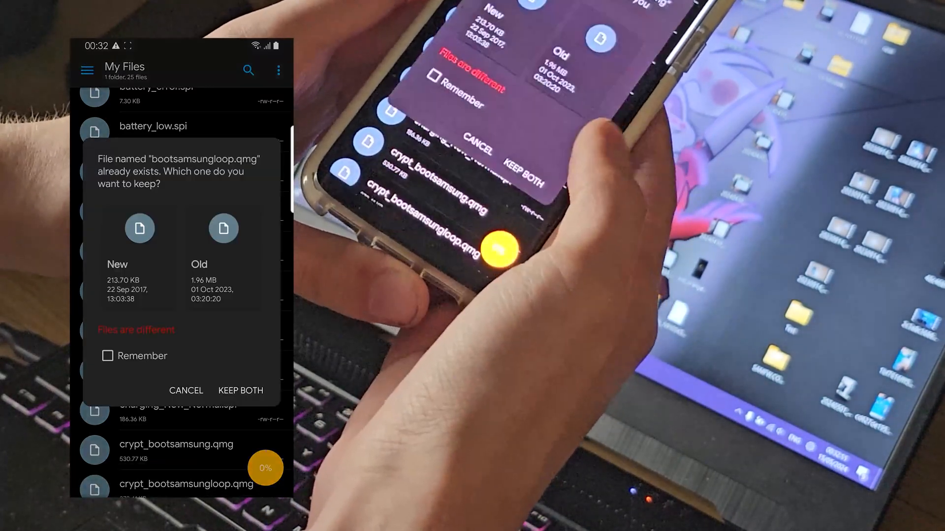
left_click(108, 356)
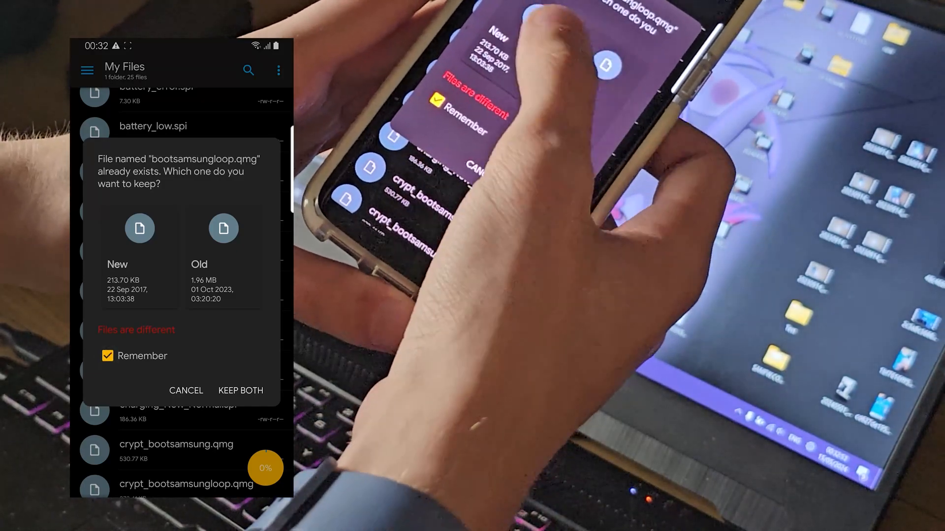
left_click(241, 390)
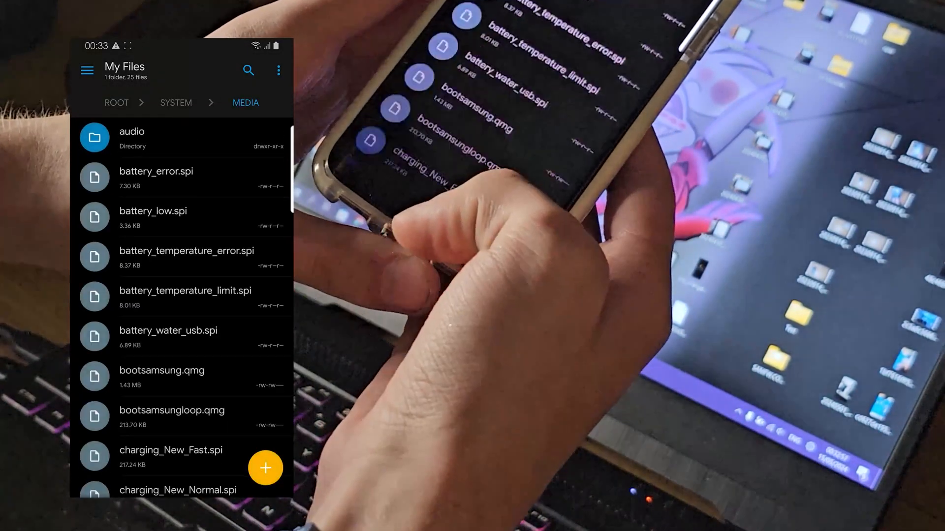
scroll("down", 3)
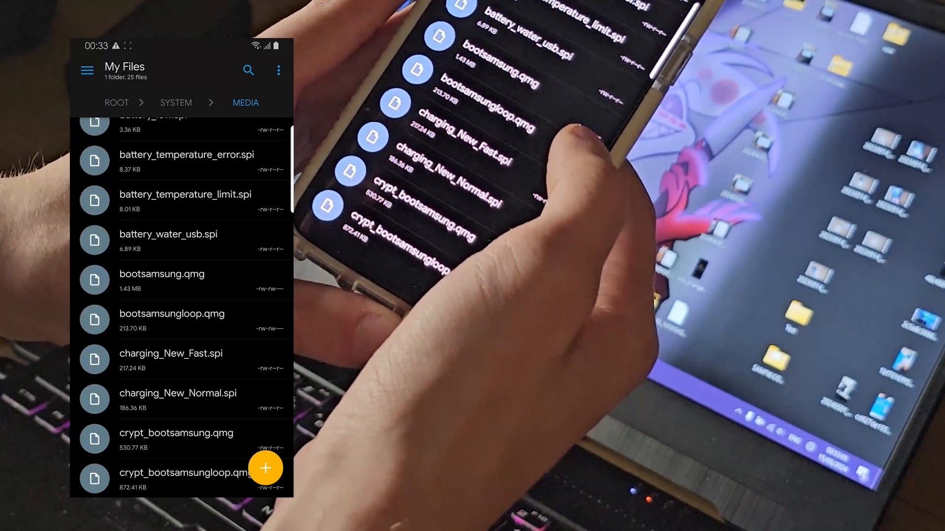
Select both new .qmg files and apply 644 (rw-r--r--) permissions via Properties > Attributes.
left_click(171, 319)
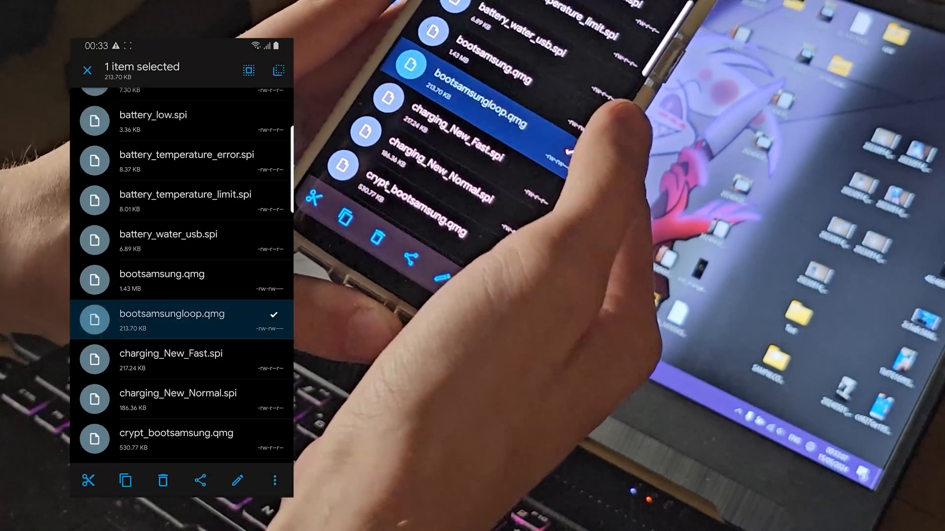
left_click(181, 279)
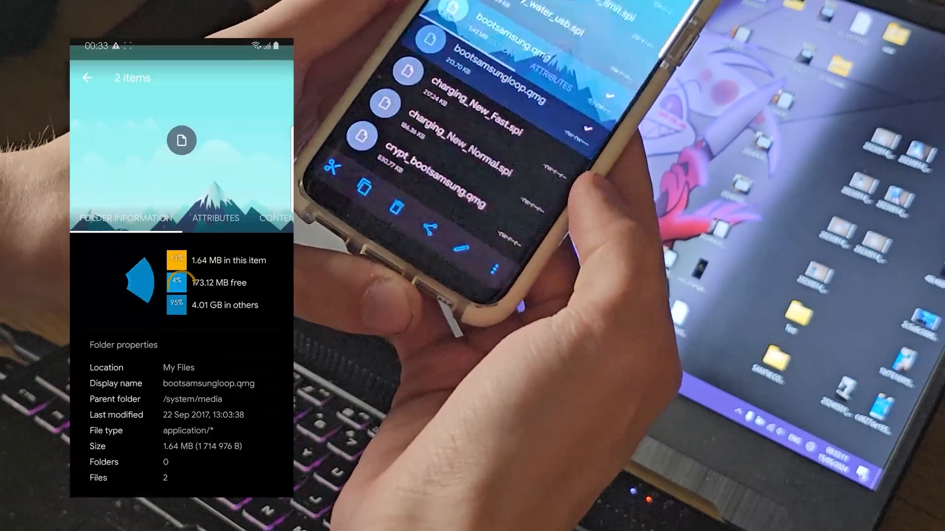
left_click(216, 218)
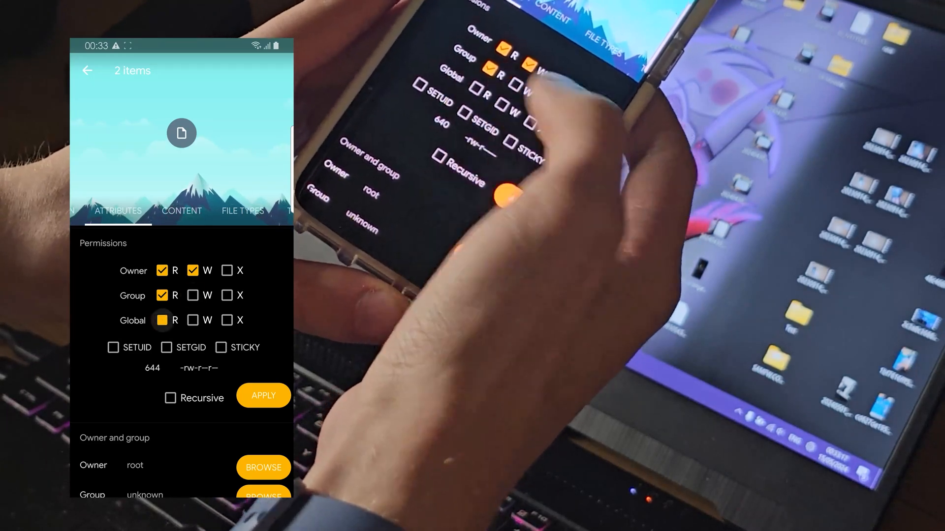
left_click(264, 395)
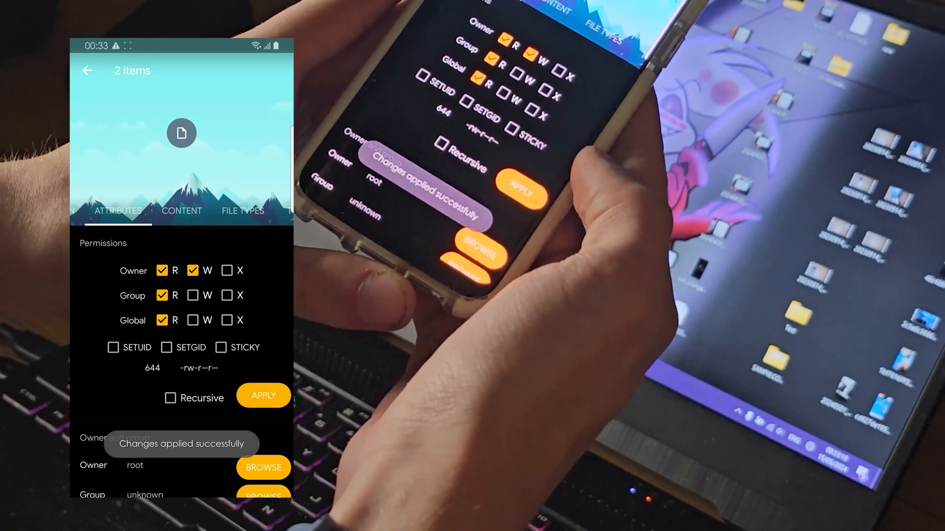